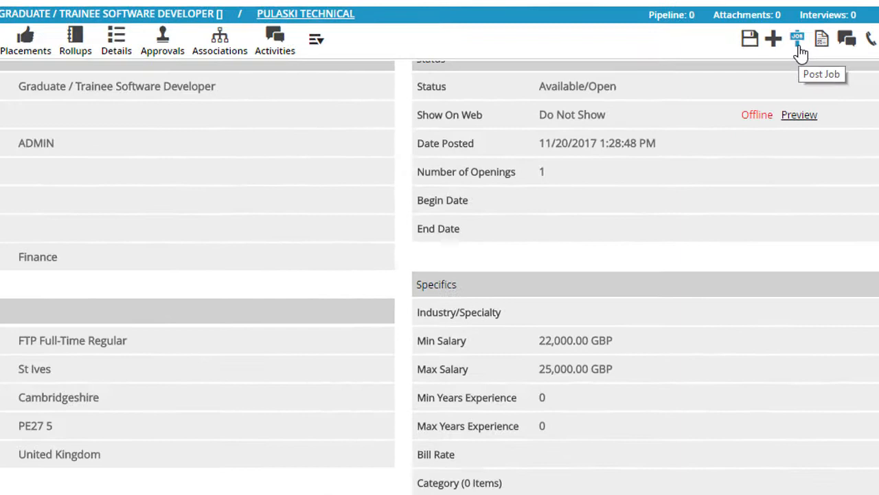
Launch the LogicMelon Posting Wizard for the Graduate / Trainee Software Developer job
click(797, 39)
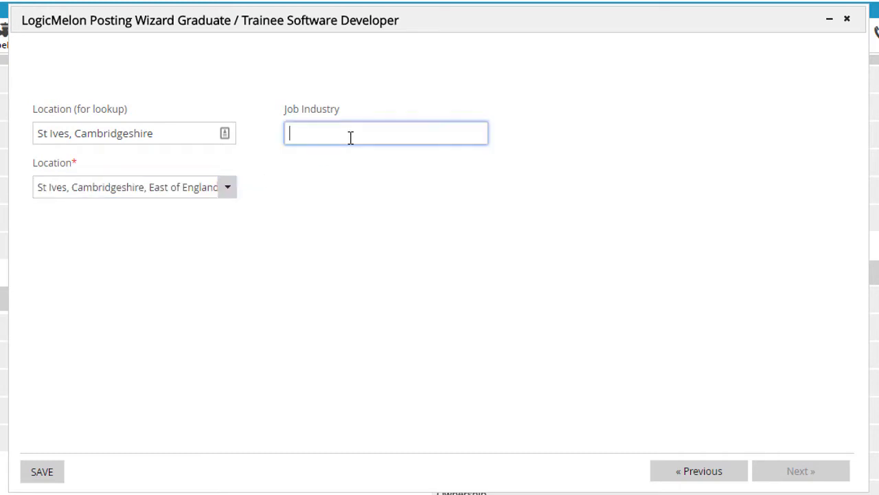
Set Job Industry to 'IT and Internet', save the wizard, and proceed to posting
text(IT and Inte)
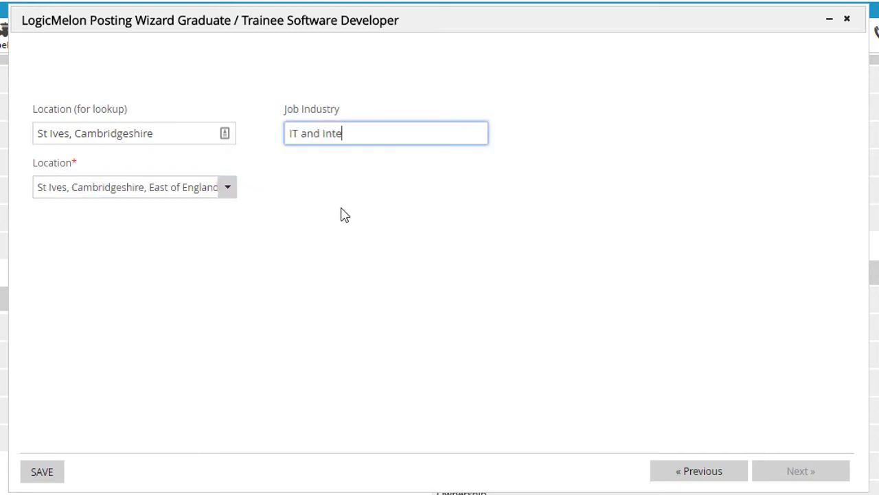
text(rnet)
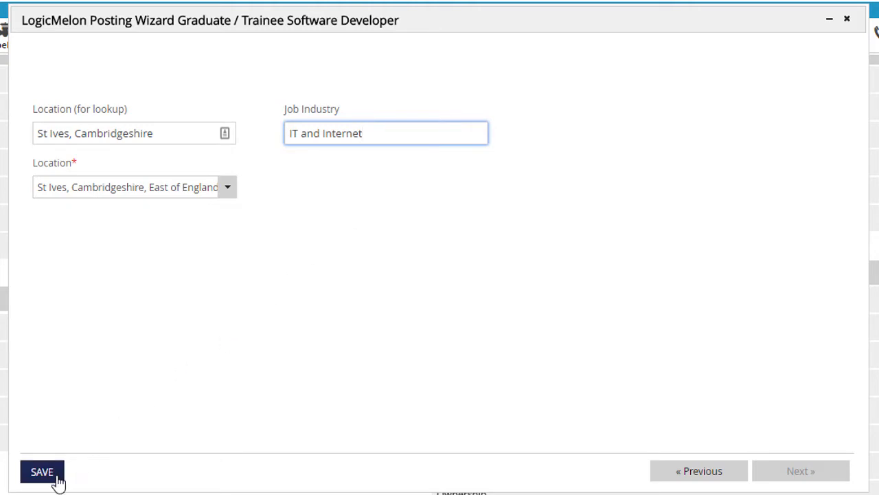
click(39, 470)
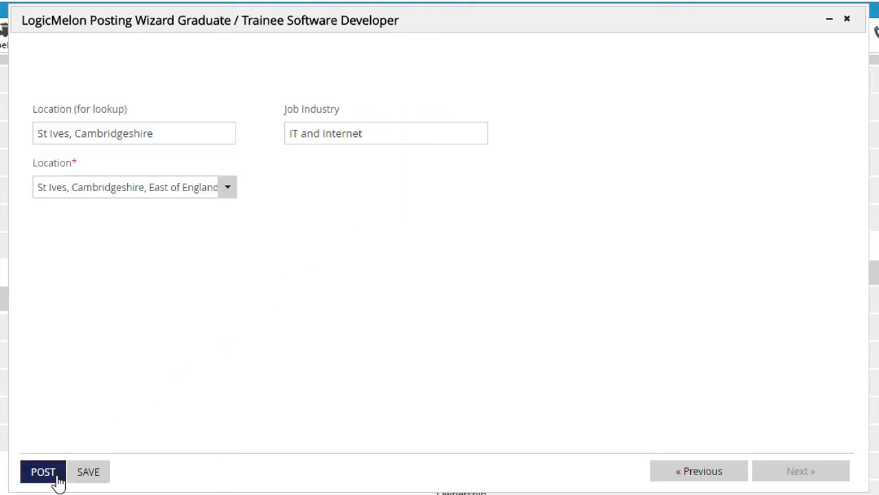
click(43, 472)
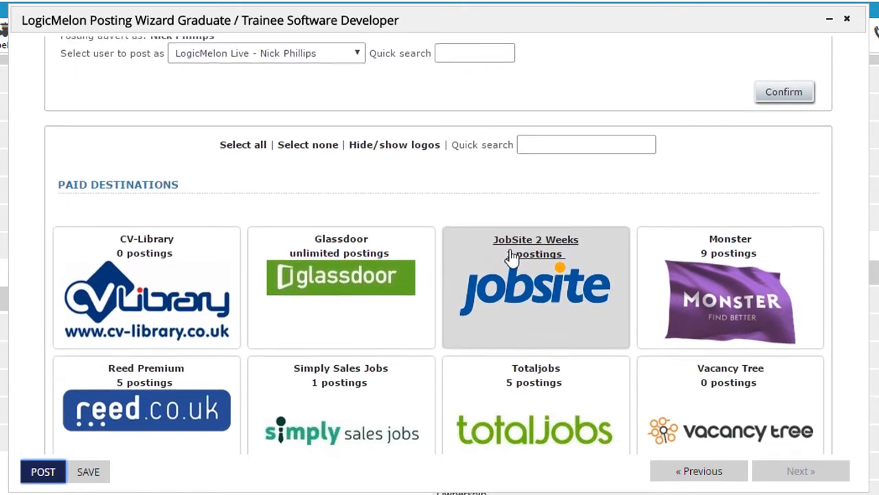
Select the eight job boards, from Adzuna to Twitter Status, and continue to advert details
scroll(down, 3)
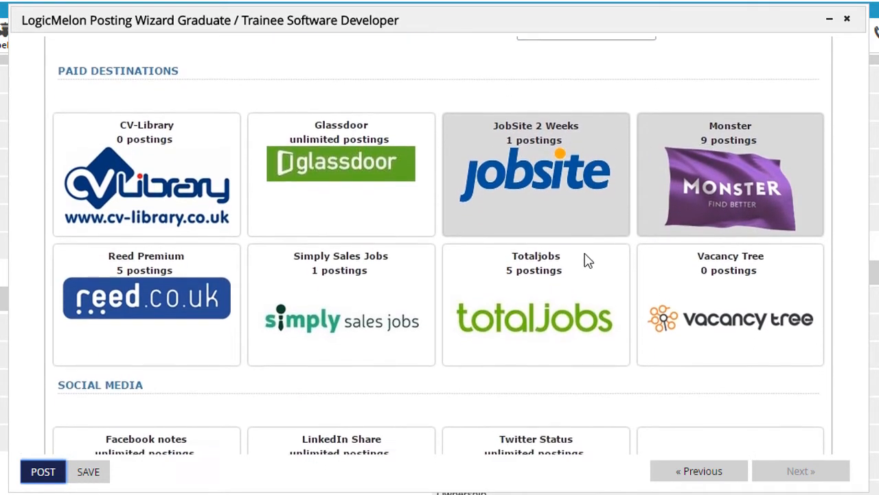
scroll(down, 3)
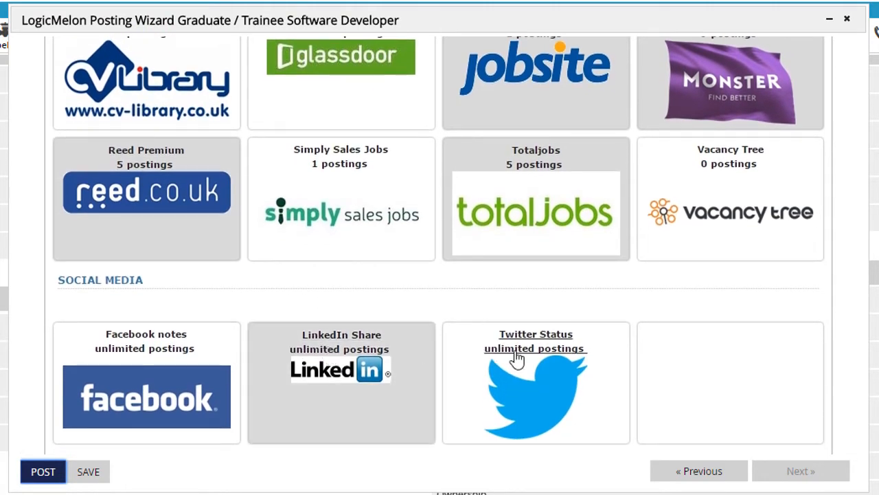
scroll(down, 3)
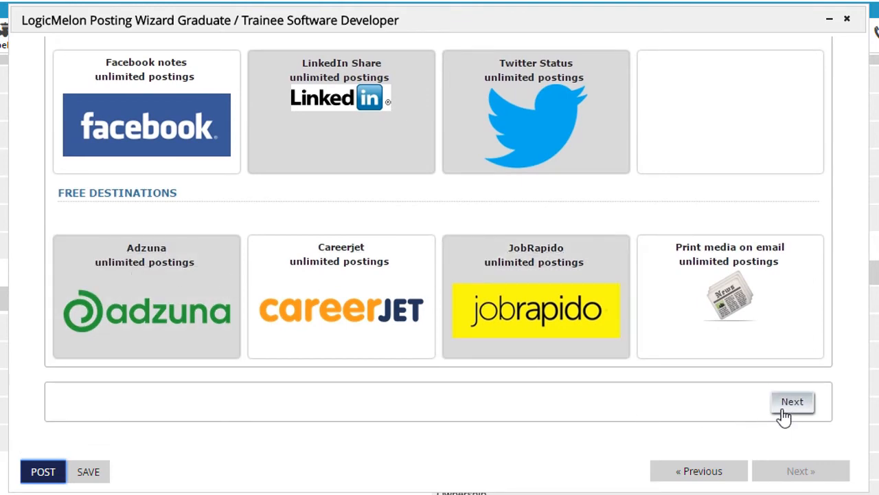
click(791, 401)
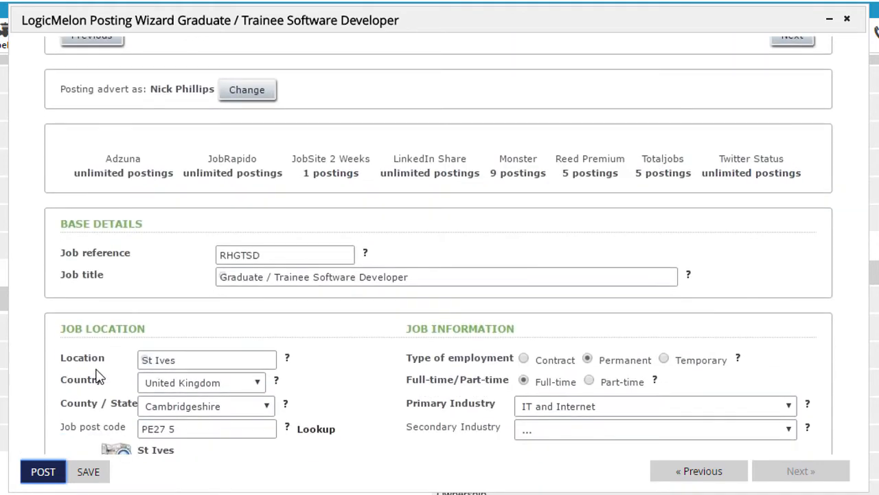
scroll(down, 3)
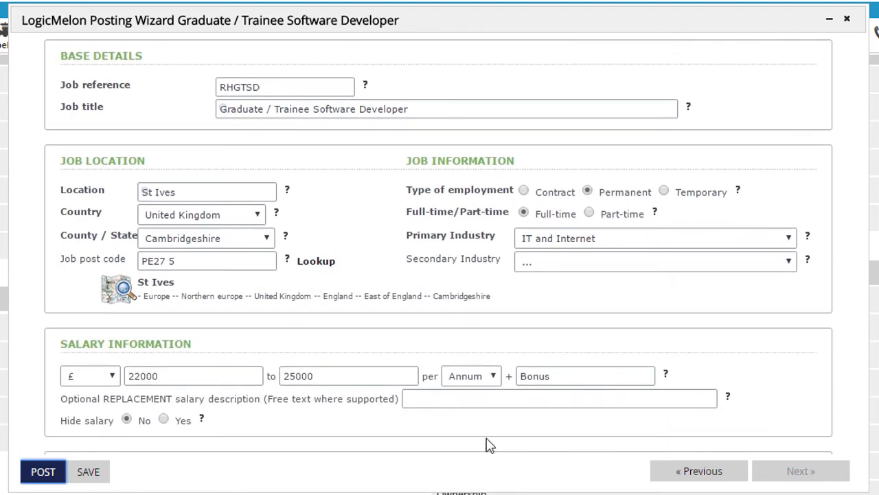
scroll(down, 3)
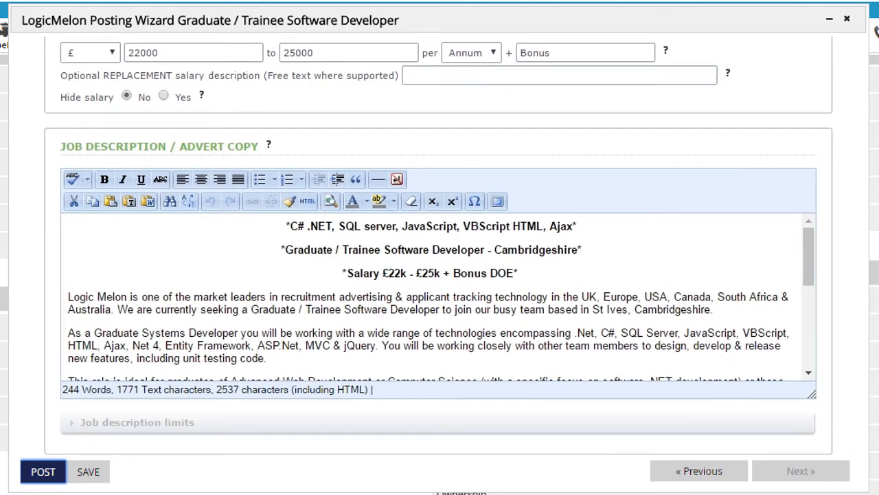
scroll(down, 3)
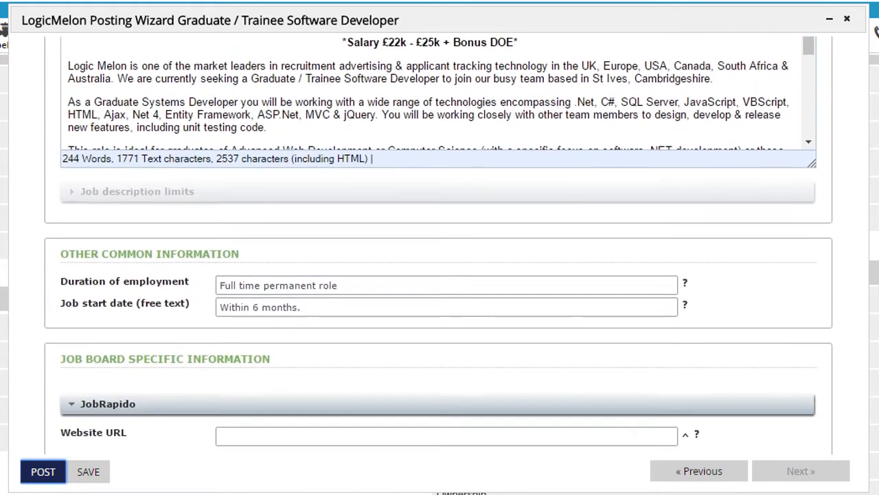
scroll(down, 3)
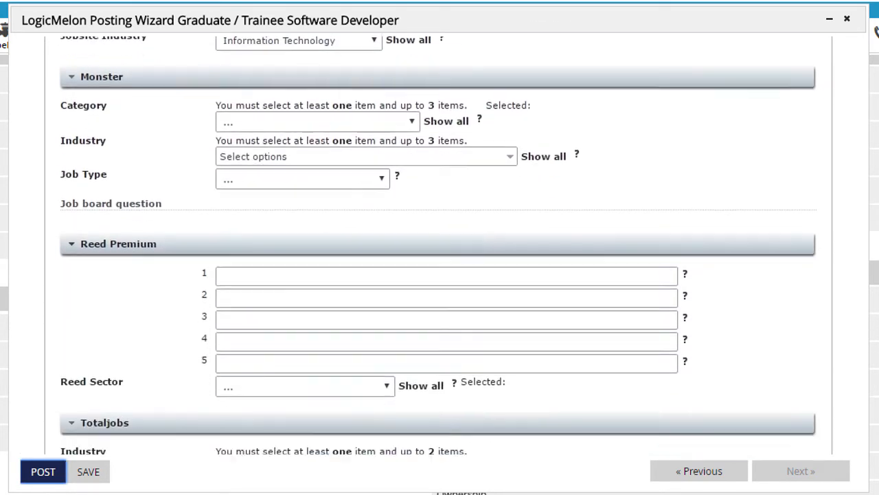
scroll(down, 3)
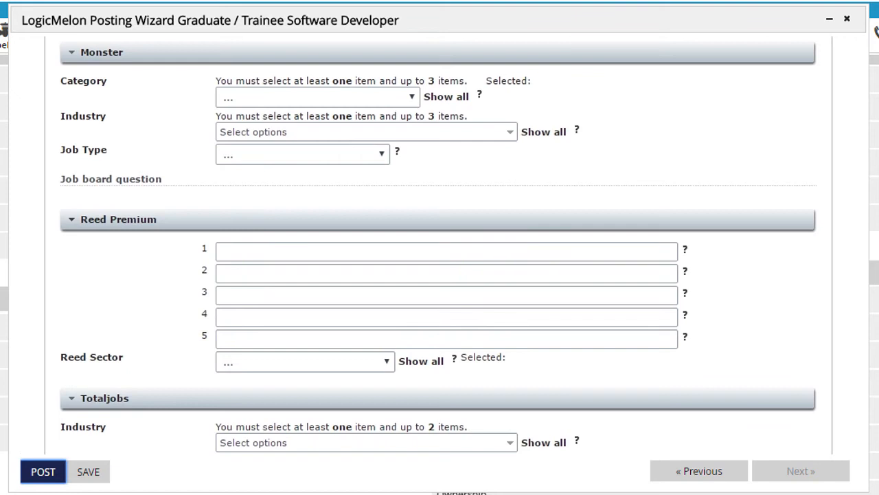
scroll(down, 3)
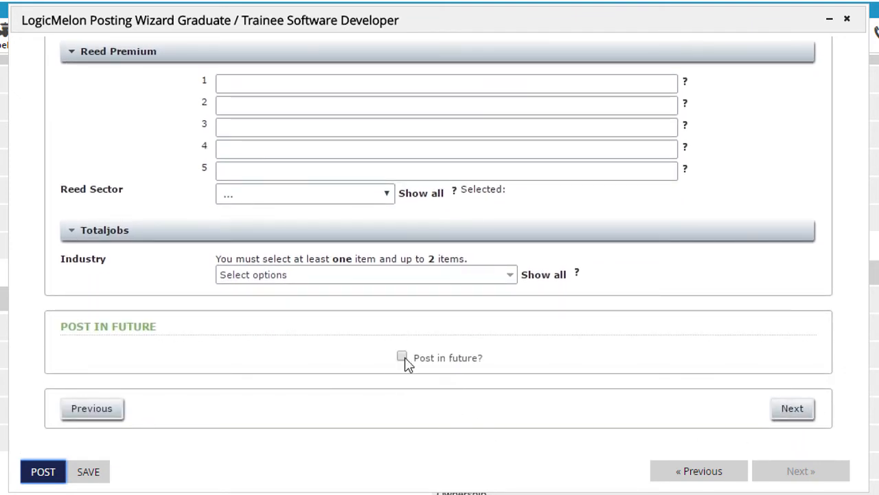
Enable Post in future and set the posting time to 09:00 on 10 May 2017
click(403, 356)
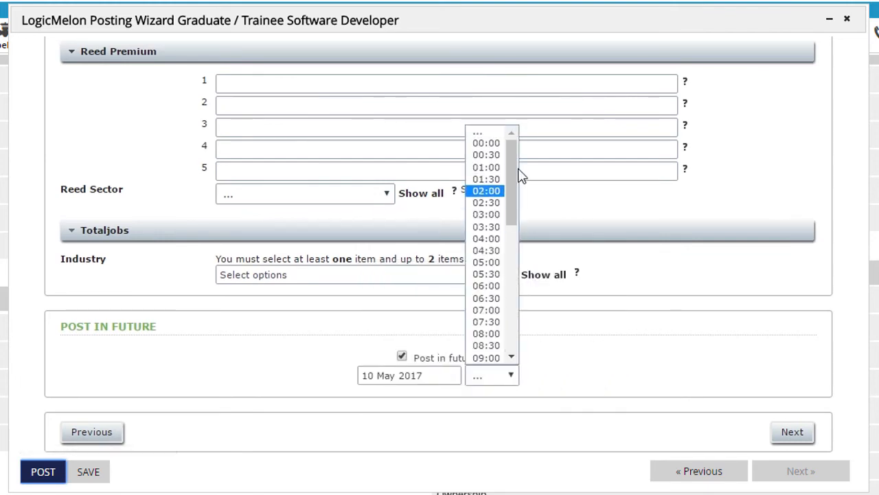
click(485, 357)
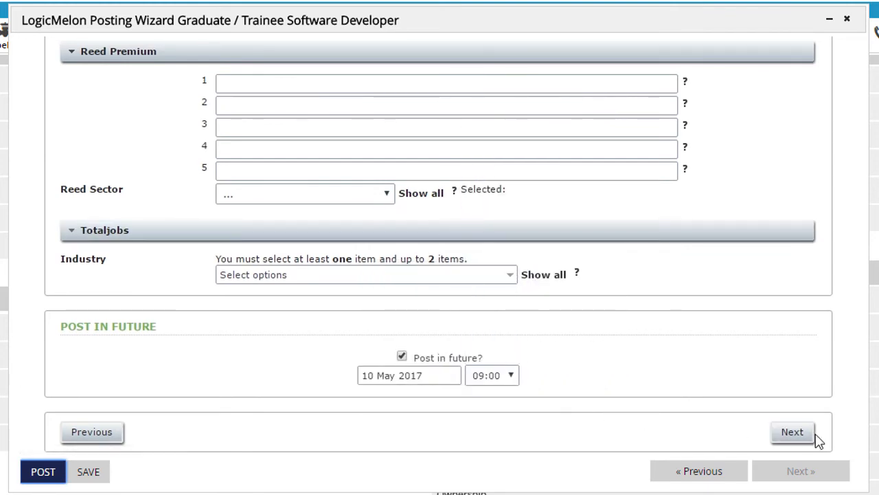